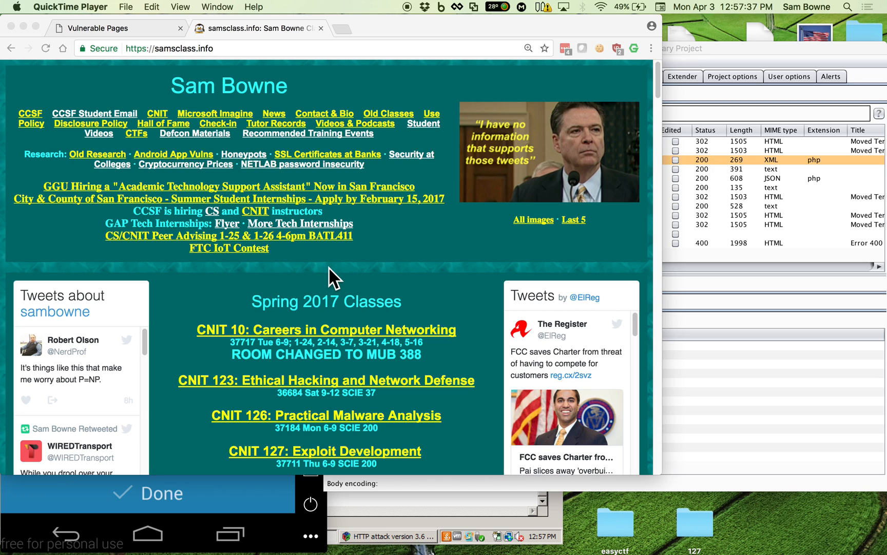
{"action": "mouse_move", "coordinate": [148, 41]}
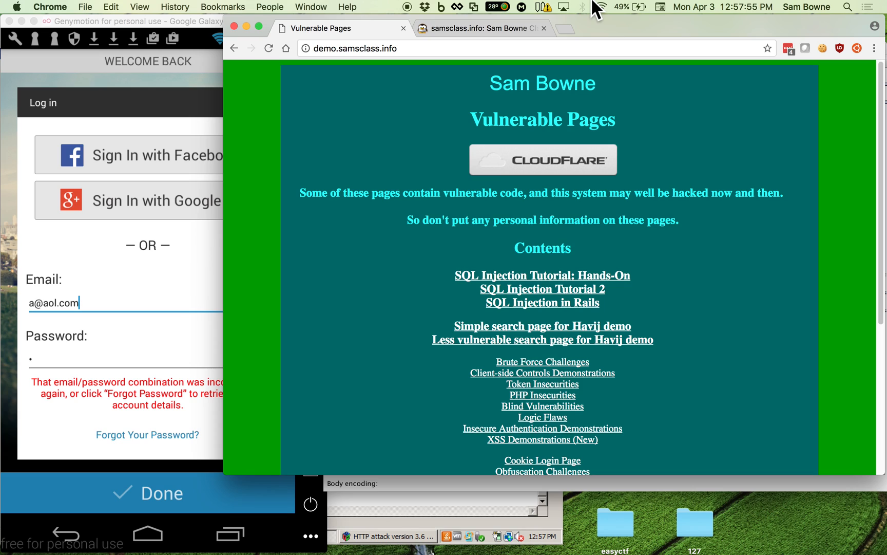
{"action": "mouse_move", "coordinate": [471, 167]}
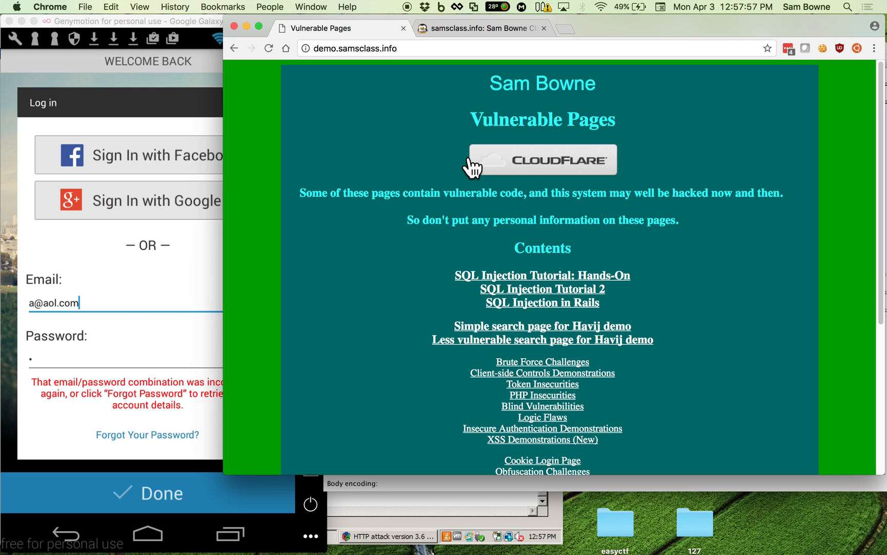
{"action": "mouse_move", "coordinate": [569, 270]}
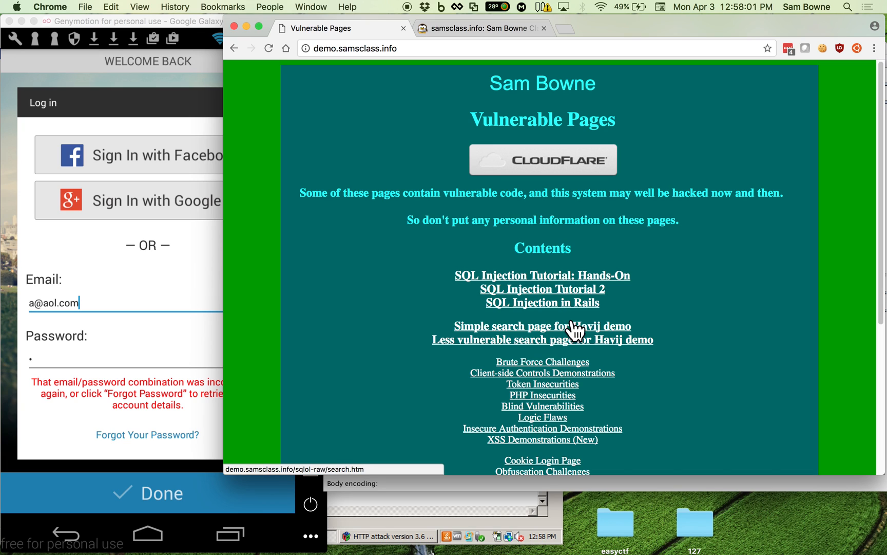
Step: Open the simple search page for the Havij demo and enter C% as the Name
{"action": "left_click", "coordinate": [542, 326]}
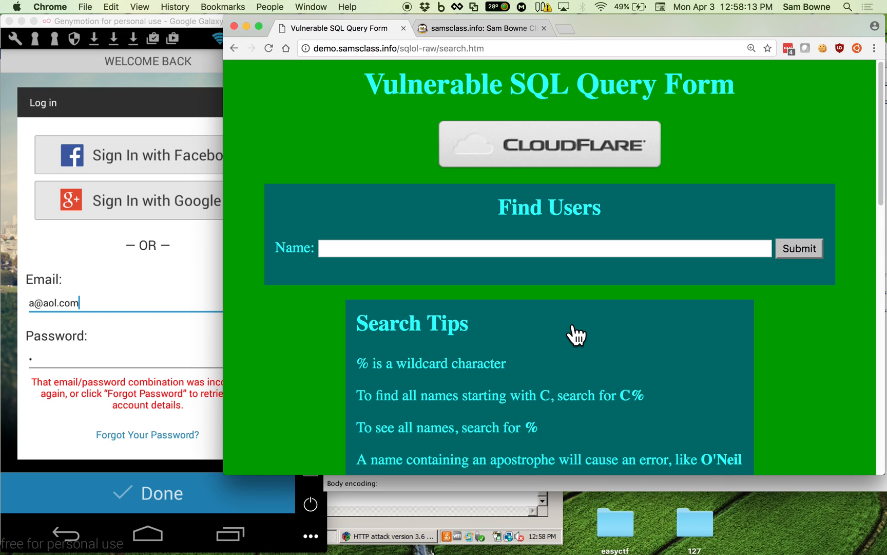
{"action": "mouse_move", "coordinate": [333, 140]}
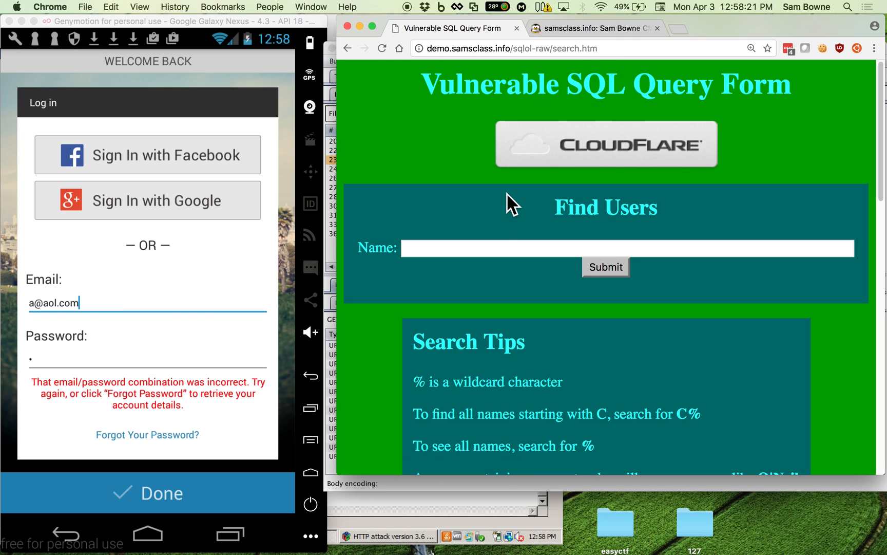
{"action": "mouse_move", "coordinate": [506, 228]}
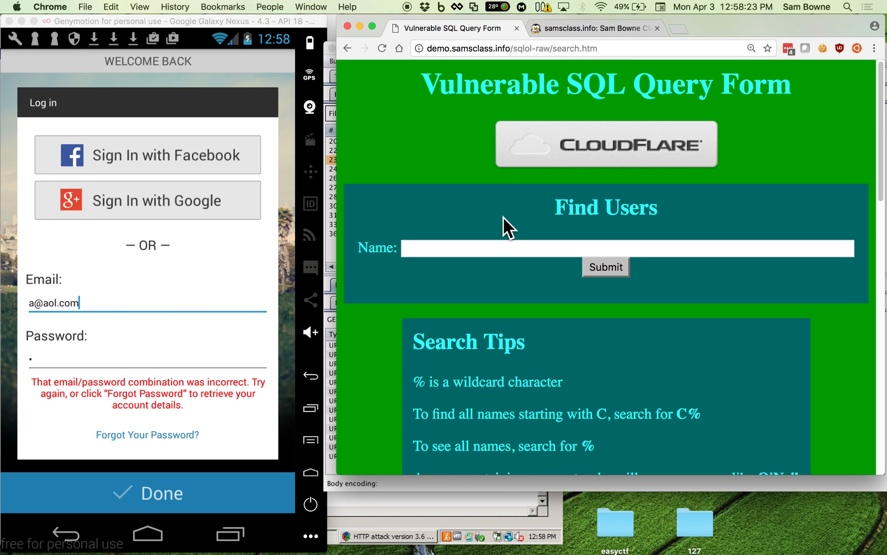
{"action": "mouse_move", "coordinate": [502, 236]}
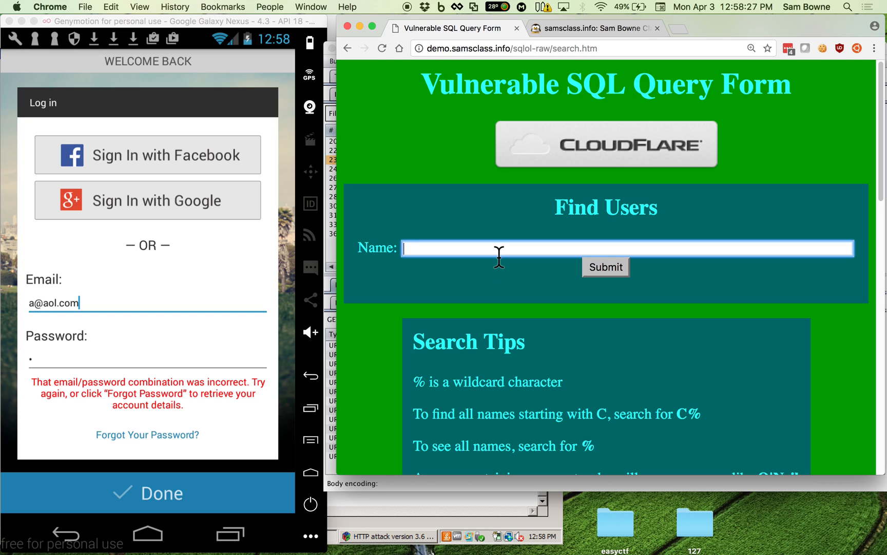
{"action": "type", "text": "C"}
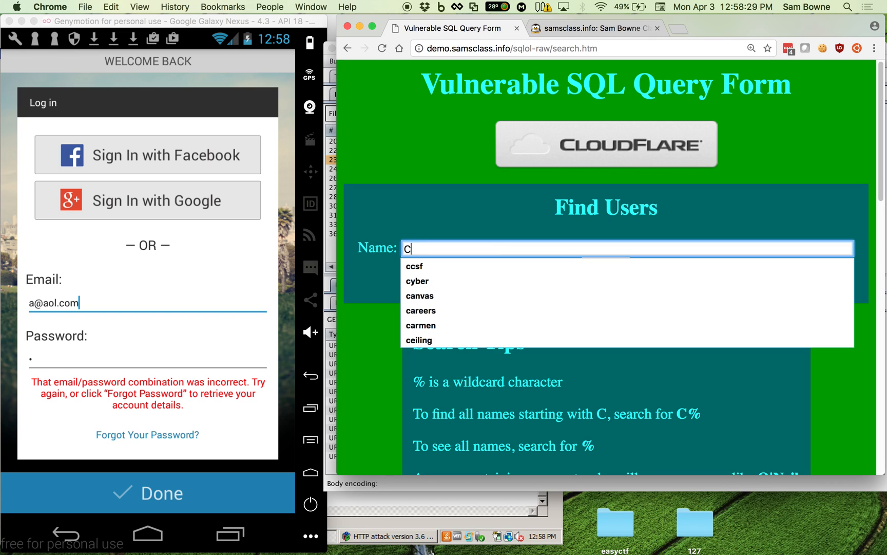
{"action": "type", "text": "%"}
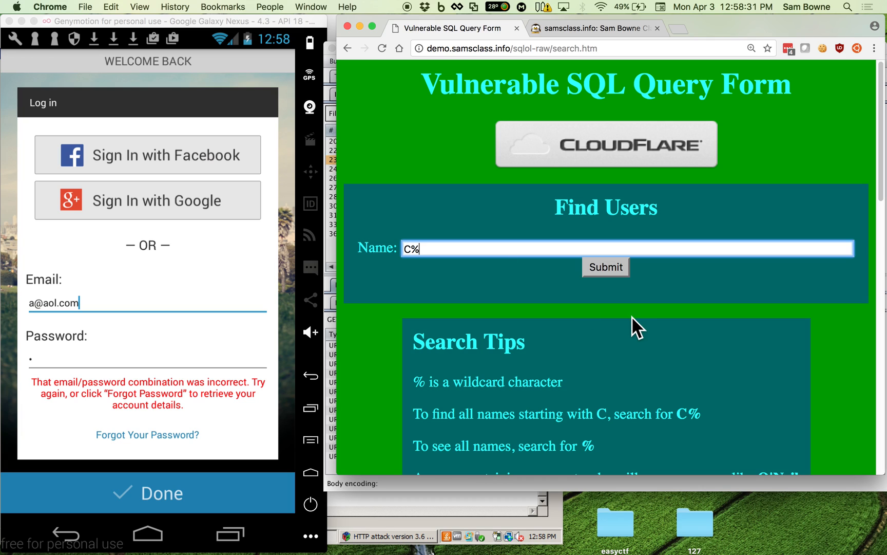
Step: Submit the C% search, then search a lone apostrophe to trigger a MySQL syntax error
{"action": "left_click", "coordinate": [605, 266]}
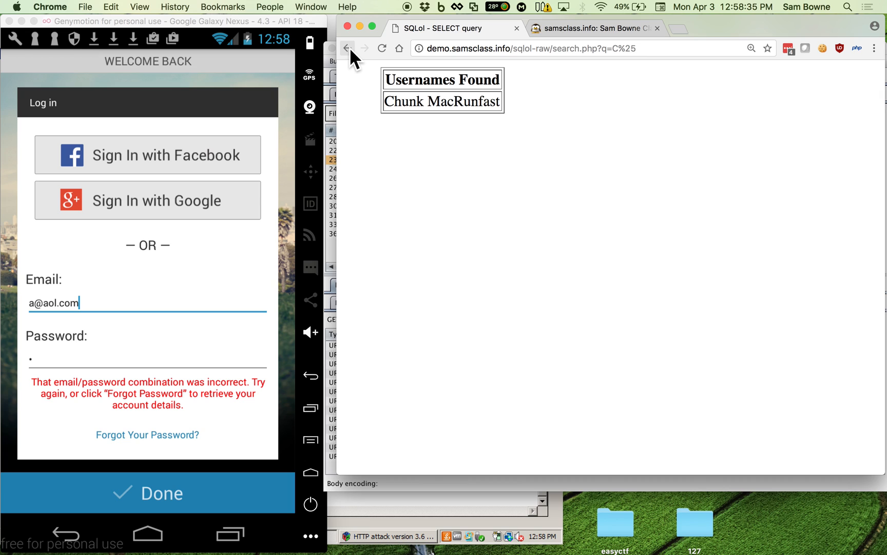
{"action": "left_click", "coordinate": [348, 48]}
{"action": "type", "text": "'"}
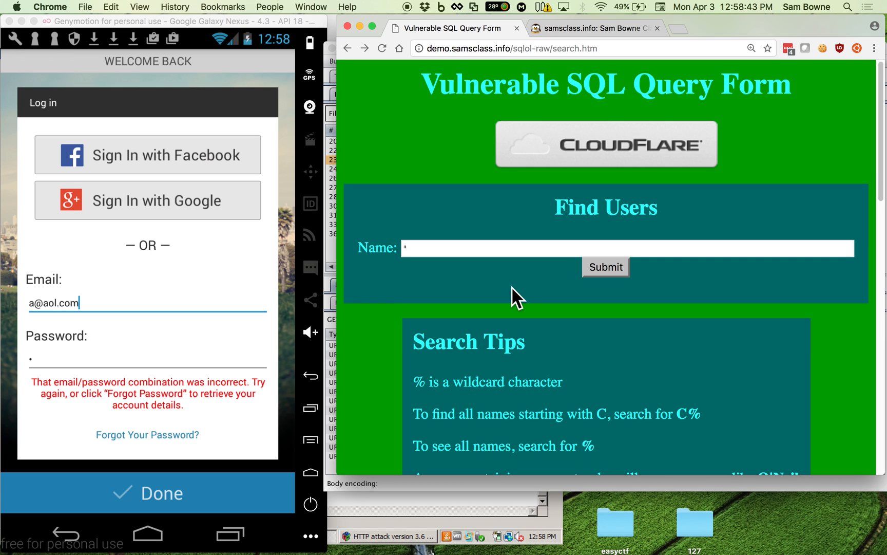
{"action": "left_click", "coordinate": [604, 266]}
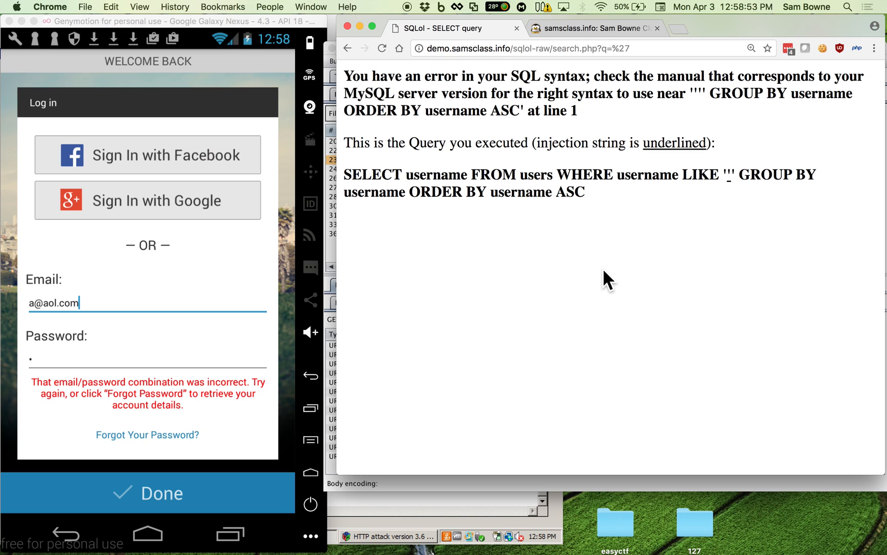
{"action": "left_click", "coordinate": [348, 48]}
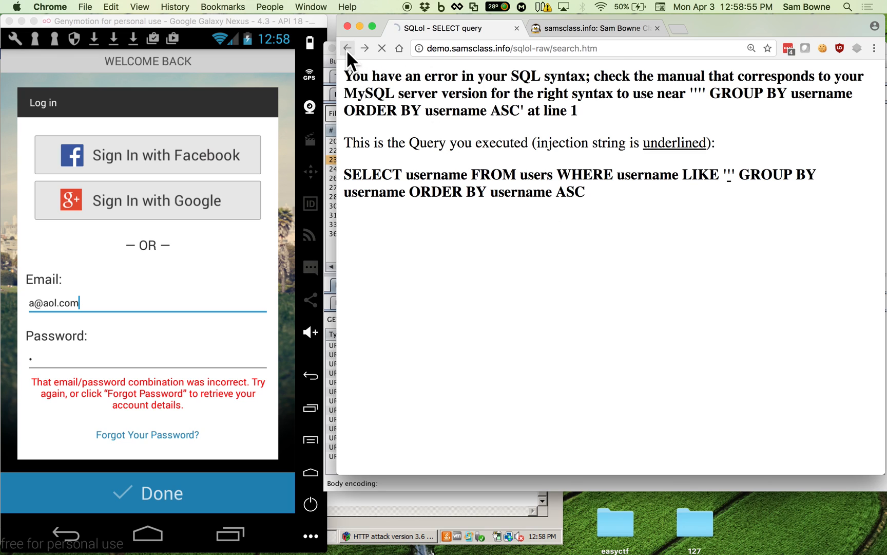
Step: Search the form for x, getting an empty Usernames Found table, and switch to Havij
{"action": "left_click", "coordinate": [347, 48]}
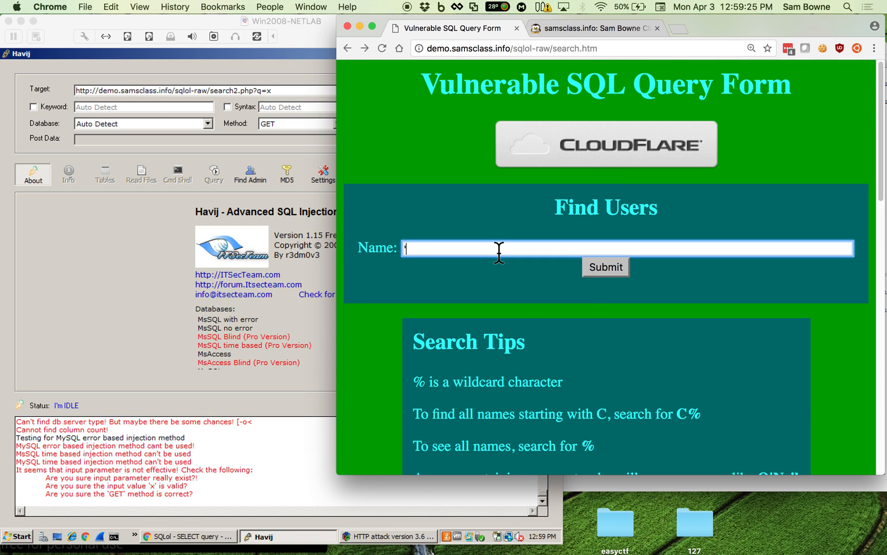
{"action": "type", "text": "x"}
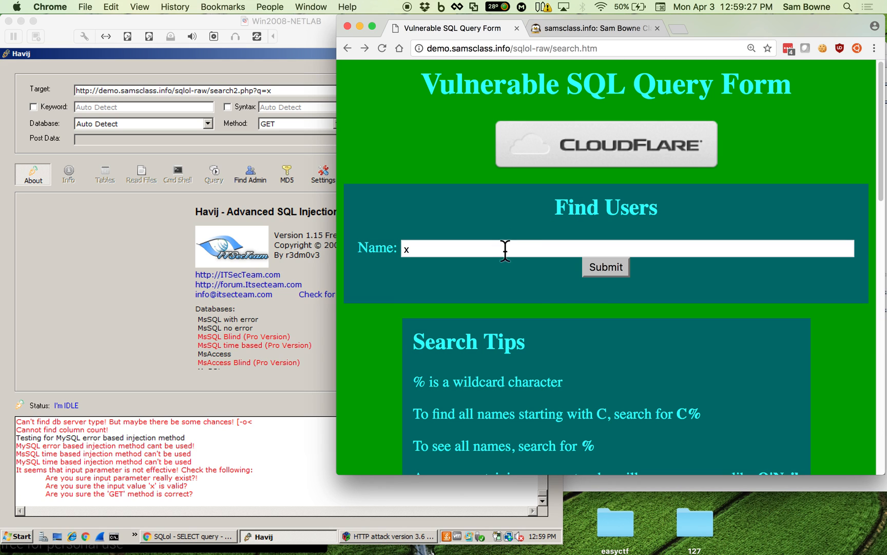
{"action": "left_click", "coordinate": [605, 266]}
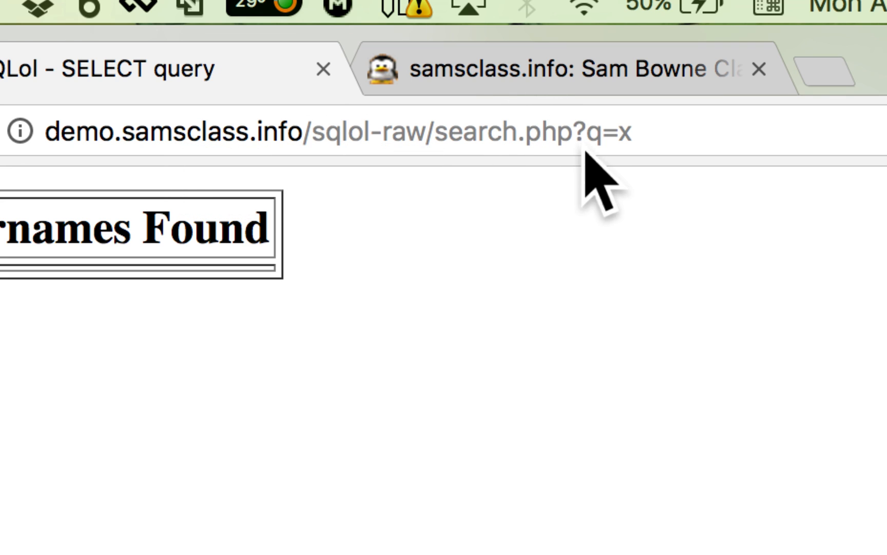
{"action": "left_click", "coordinate": [340, 131]}
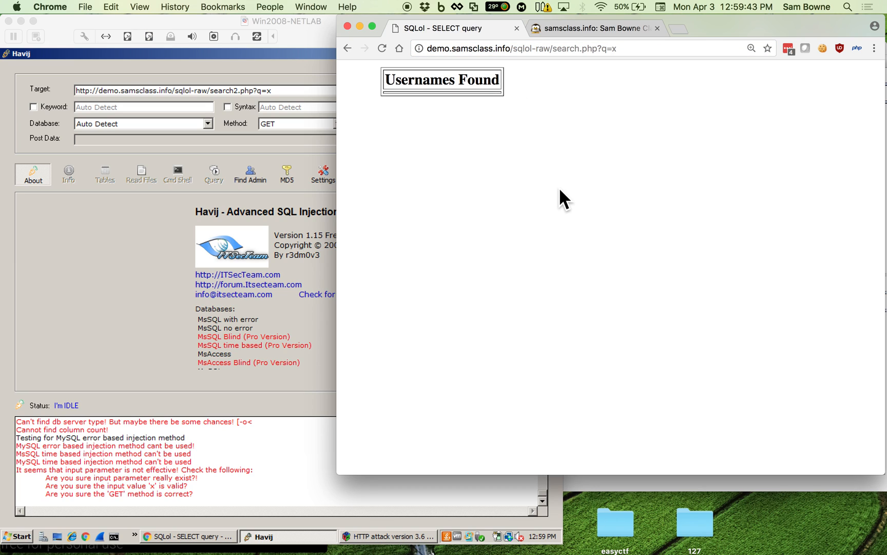
{"action": "mouse_move", "coordinate": [327, 60]}
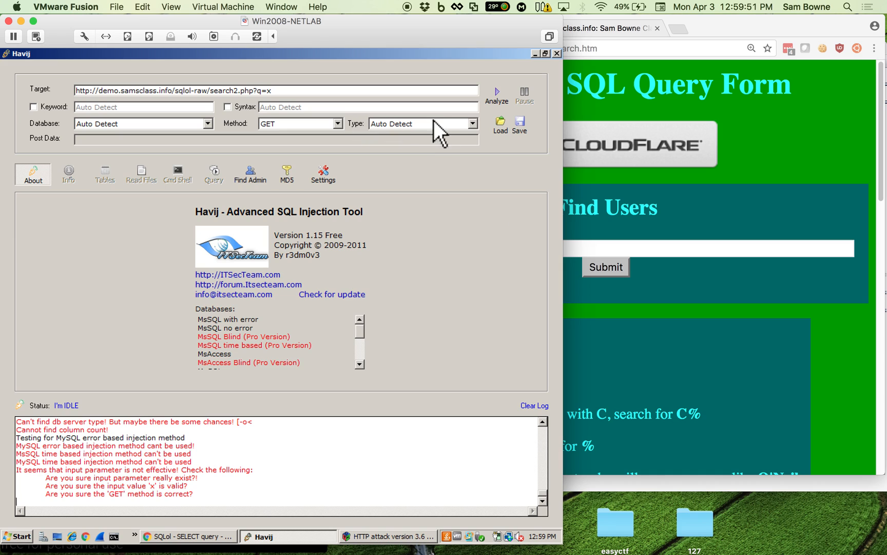
Step: Point Havij at search.php?q=x and analyze it, revealing MySQL and database sqlol
{"action": "left_click", "coordinate": [496, 90]}
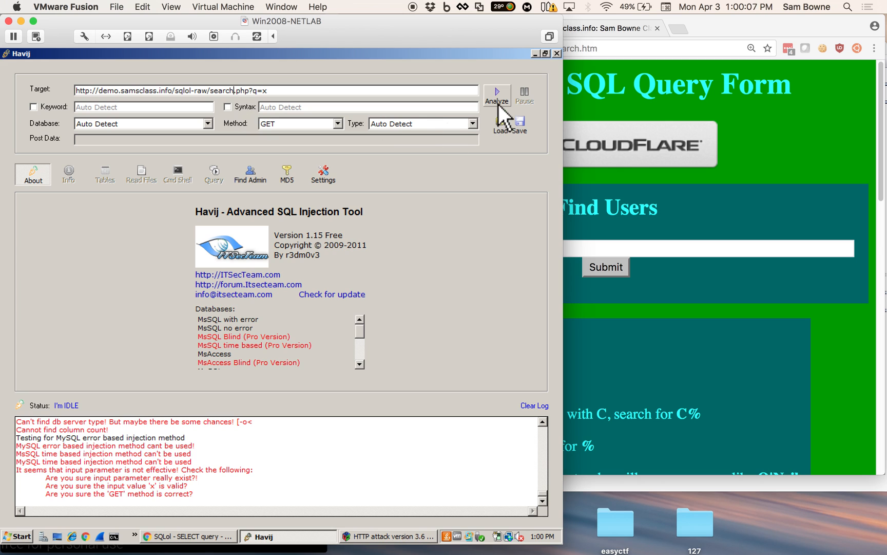
{"action": "left_click", "coordinate": [495, 92]}
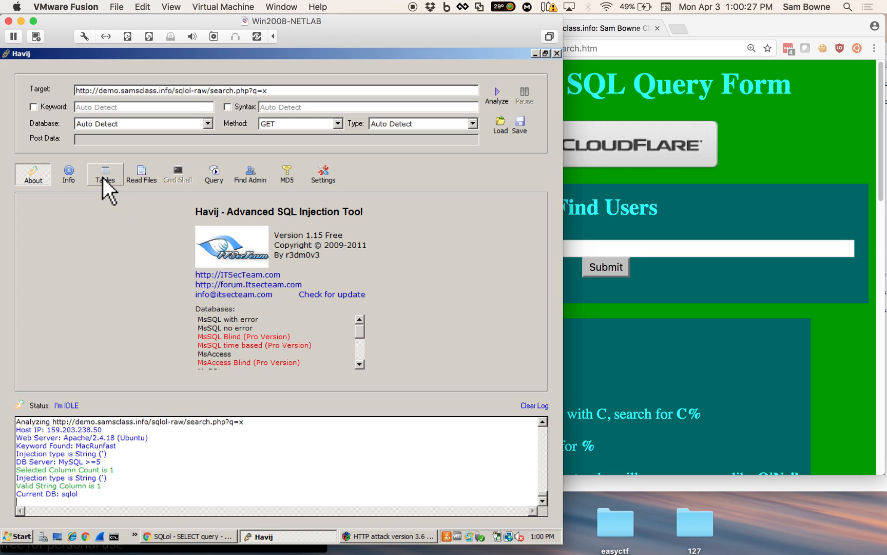
Step: Get the server's databases, then sqlol's ssn and users tables and their columns
{"action": "left_click", "coordinate": [105, 172]}
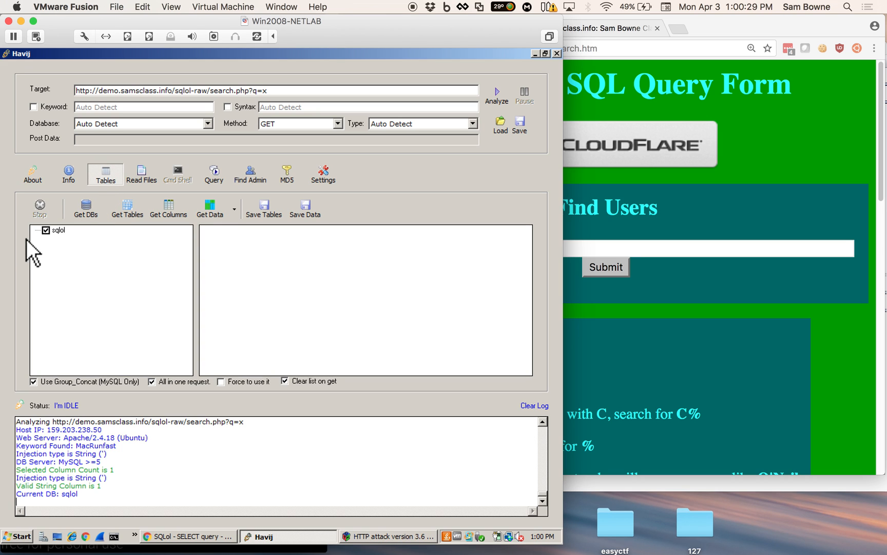
{"action": "left_click", "coordinate": [85, 205]}
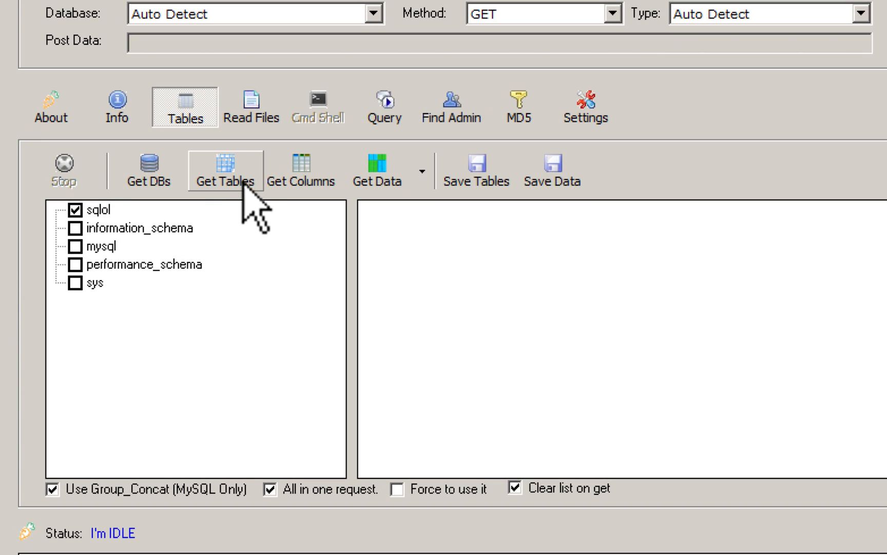
{"action": "left_click", "coordinate": [224, 170]}
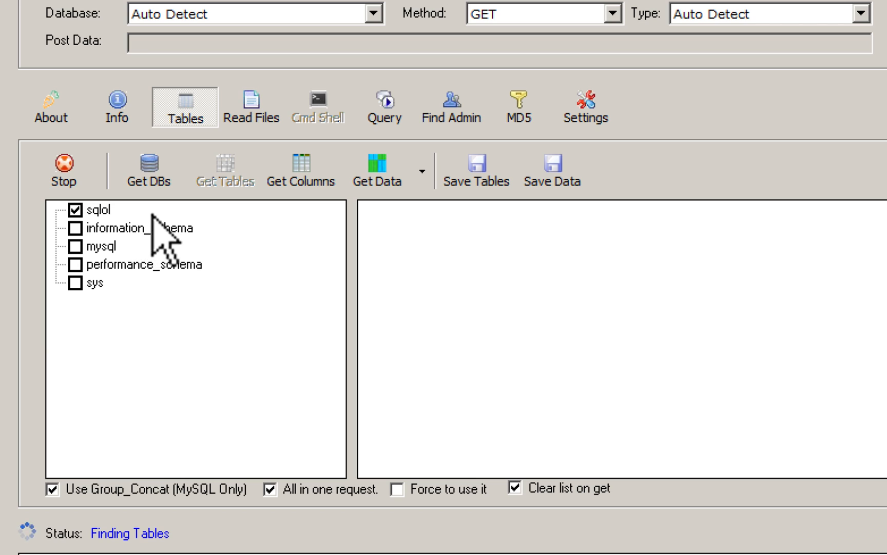
{"action": "left_click", "coordinate": [225, 170]}
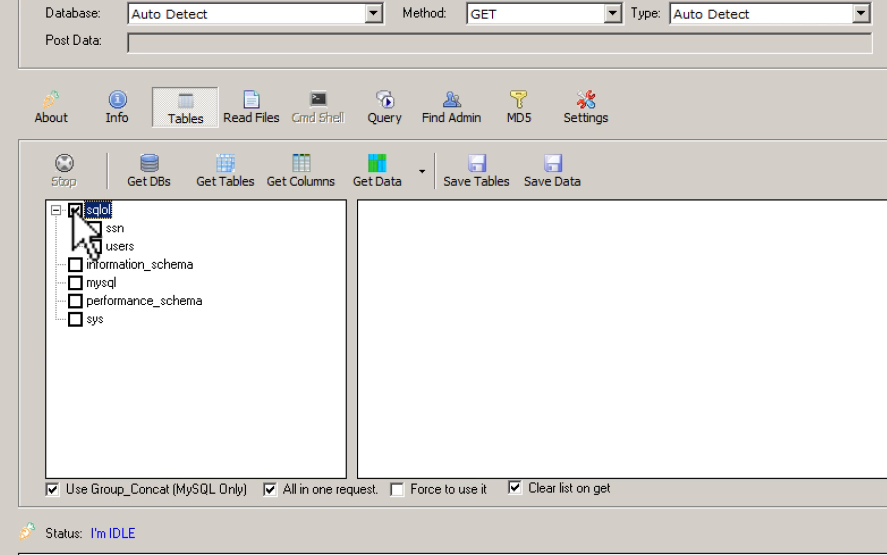
{"action": "left_click", "coordinate": [74, 210]}
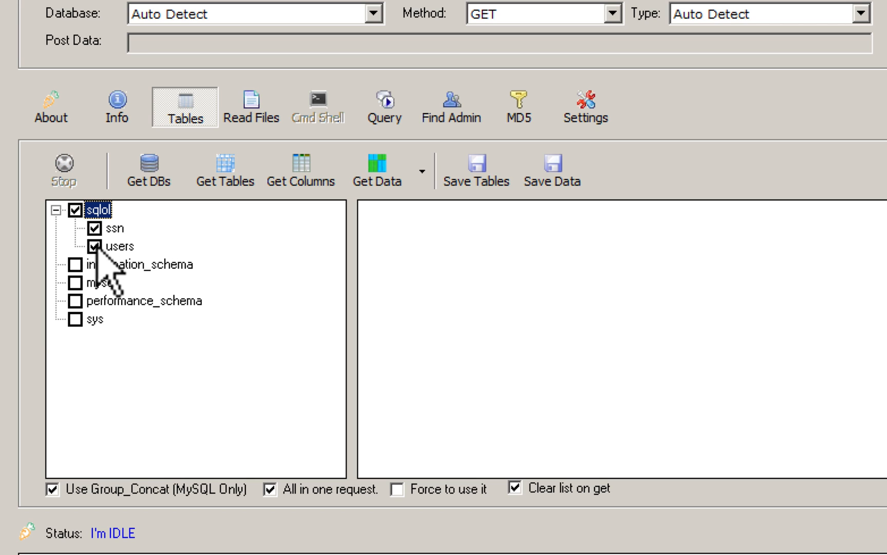
{"action": "left_click", "coordinate": [301, 170]}
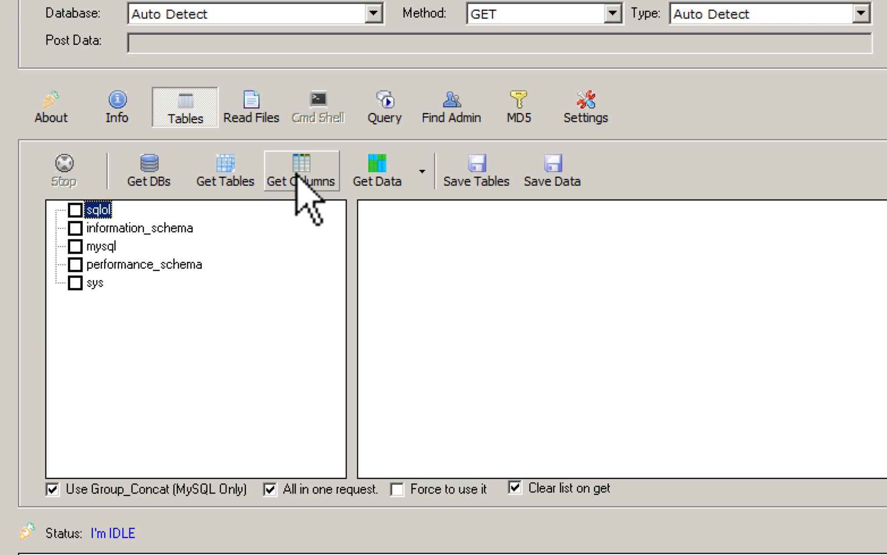
Step: Dump the name and ssn columns from sqlol's ssn table, showing five people's SSNs
{"action": "left_click", "coordinate": [74, 210]}
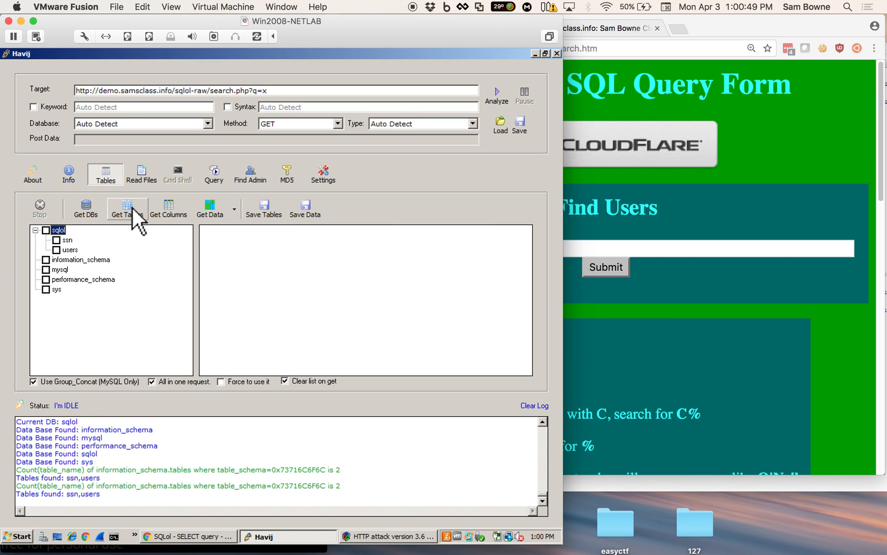
{"action": "left_click", "coordinate": [56, 250]}
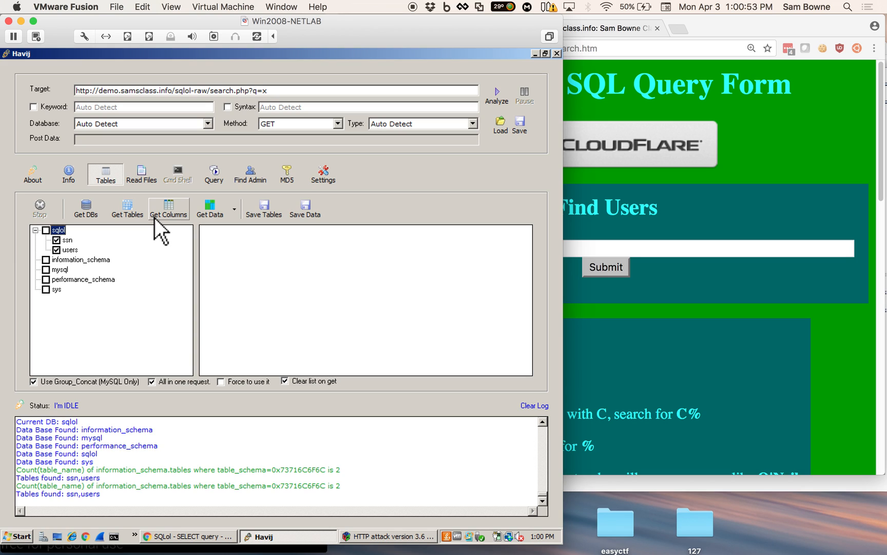
{"action": "mouse_move", "coordinate": [127, 208]}
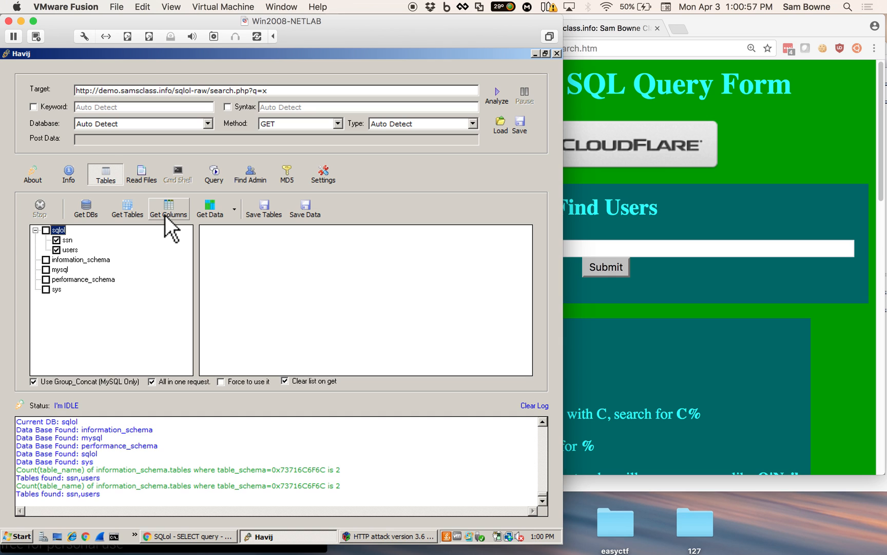
{"action": "left_click", "coordinate": [168, 209]}
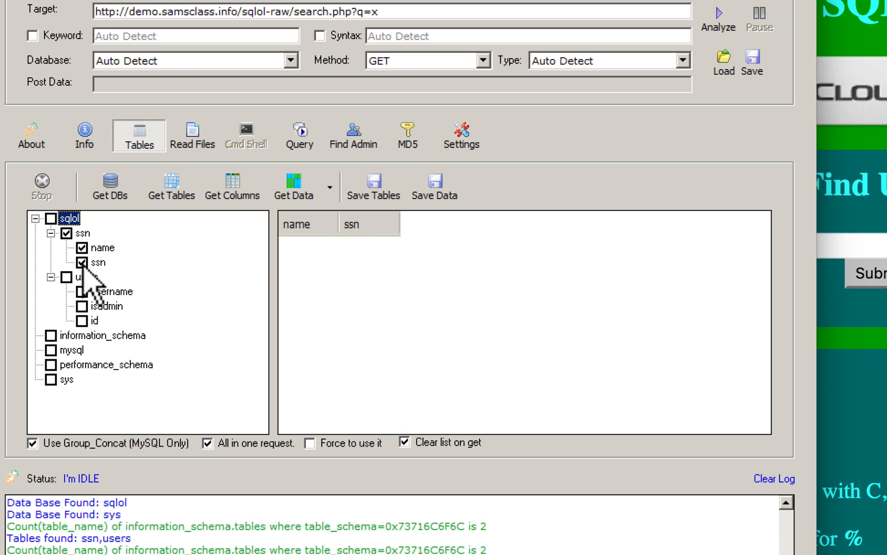
{"action": "left_click", "coordinate": [293, 186]}
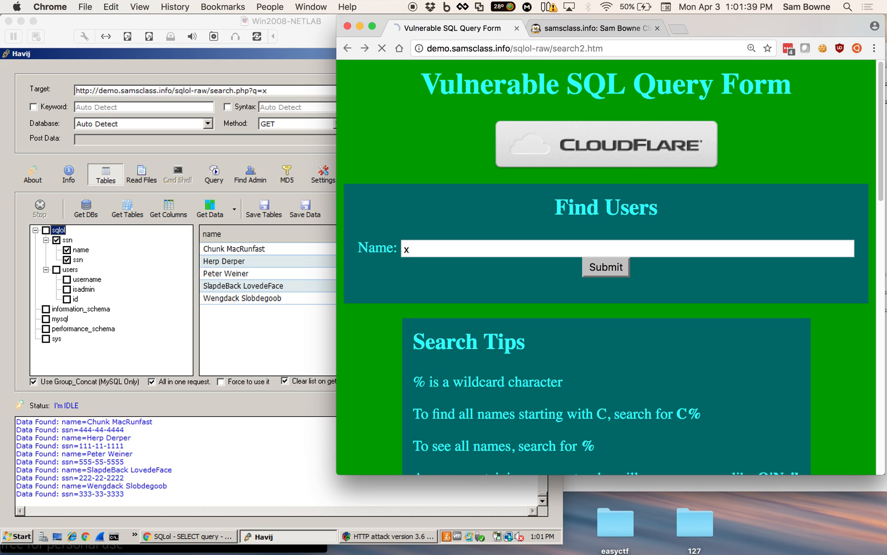
Step: Load sqlol-raw/search2.htm in Chrome to read the patched search.php code
{"action": "left_click", "coordinate": [381, 48]}
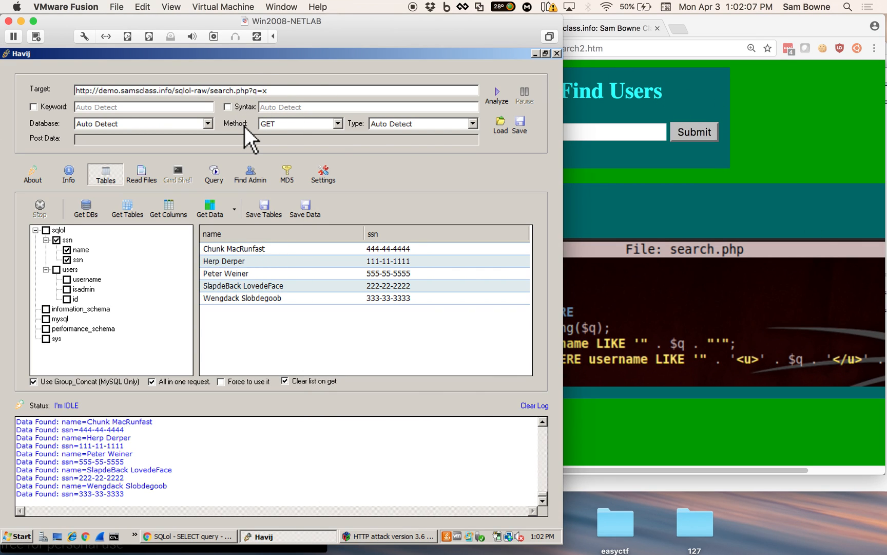
Step: Retarget Havij to search2.php?q=x and analyze; it cannot get the database name
{"action": "left_click", "coordinate": [496, 94]}
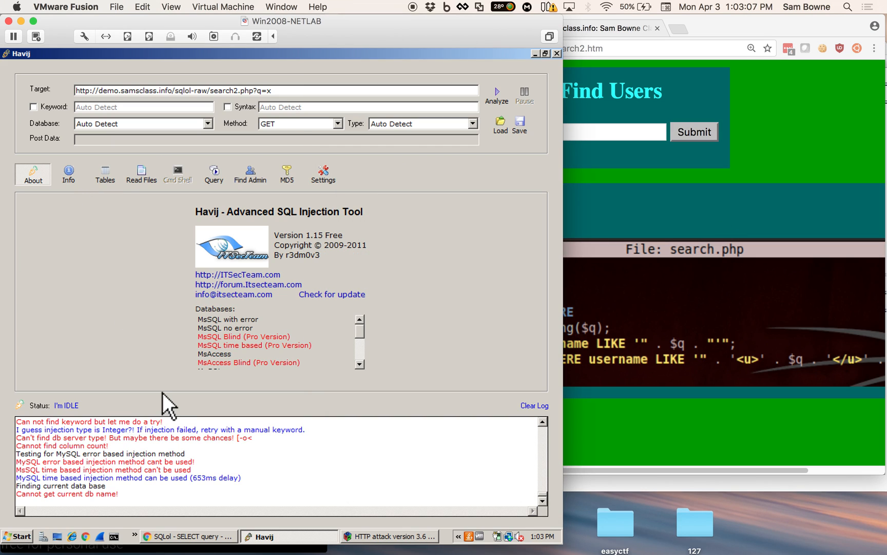
{"action": "mouse_move", "coordinate": [688, 210]}
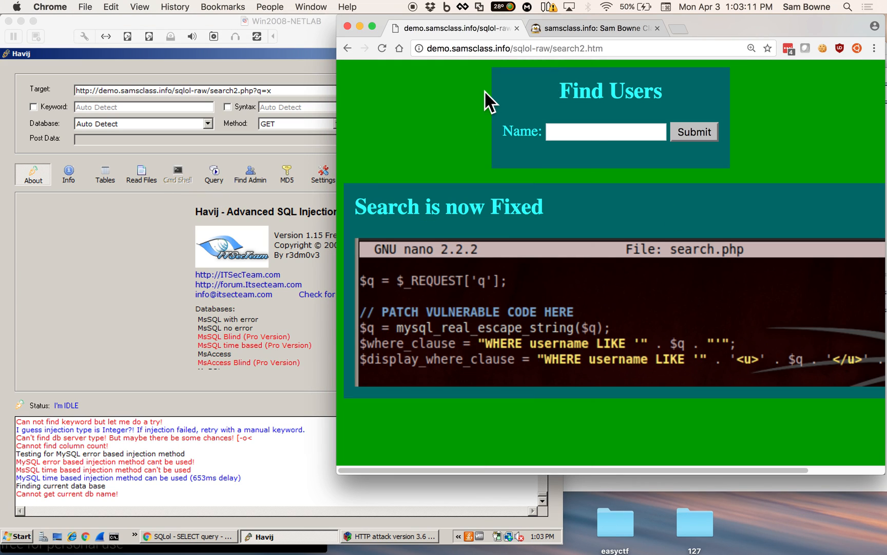
Step: Load demo.samsclass.info/server-status and reload it to check busy and idle workers
{"action": "left_click", "coordinate": [546, 49]}
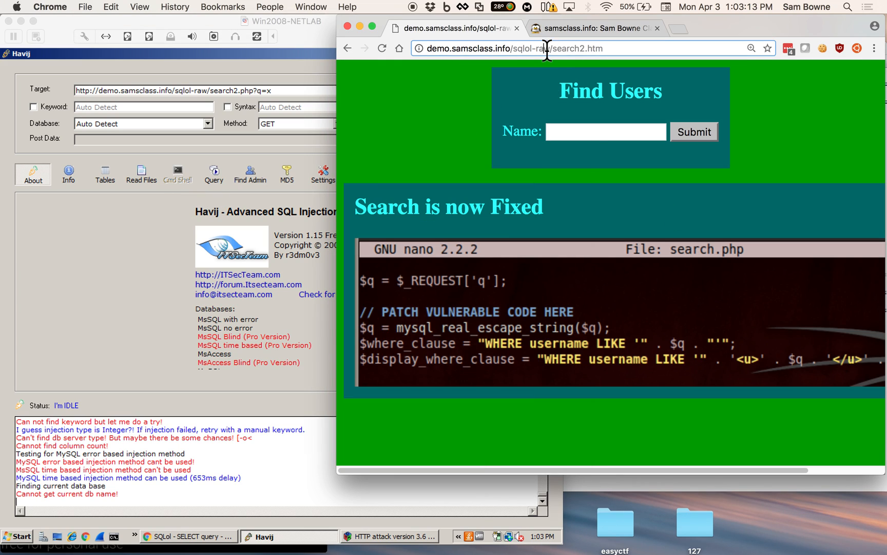
{"action": "double_click", "coordinate": [560, 48]}
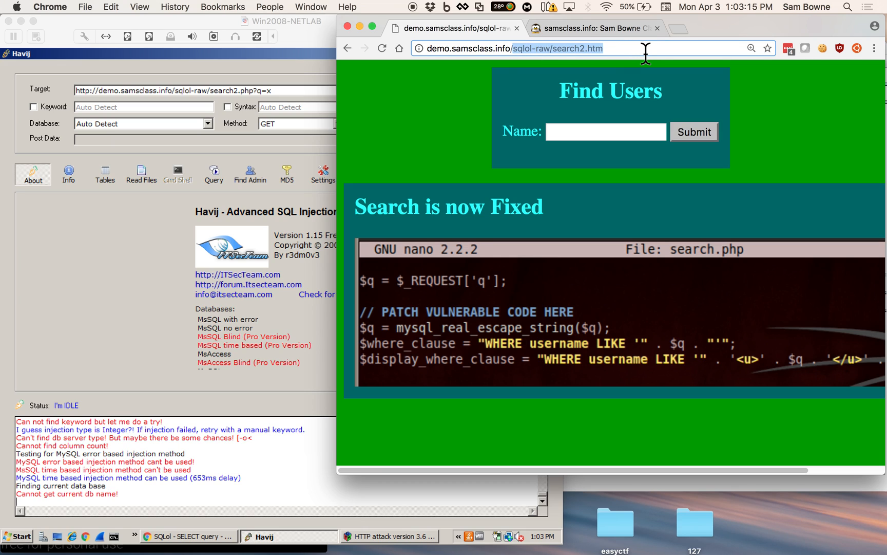
{"action": "type", "text": "demo.samsclass.info/server"}
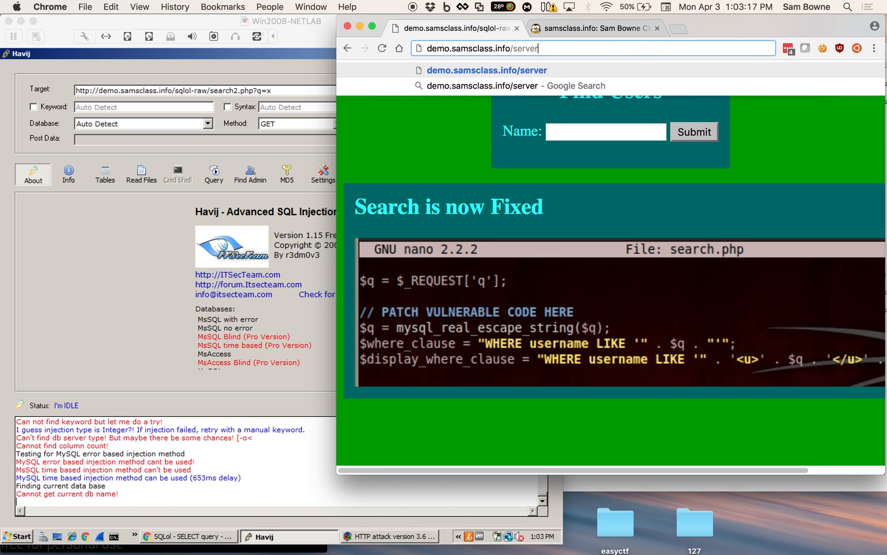
{"action": "type", "text": "-status"}
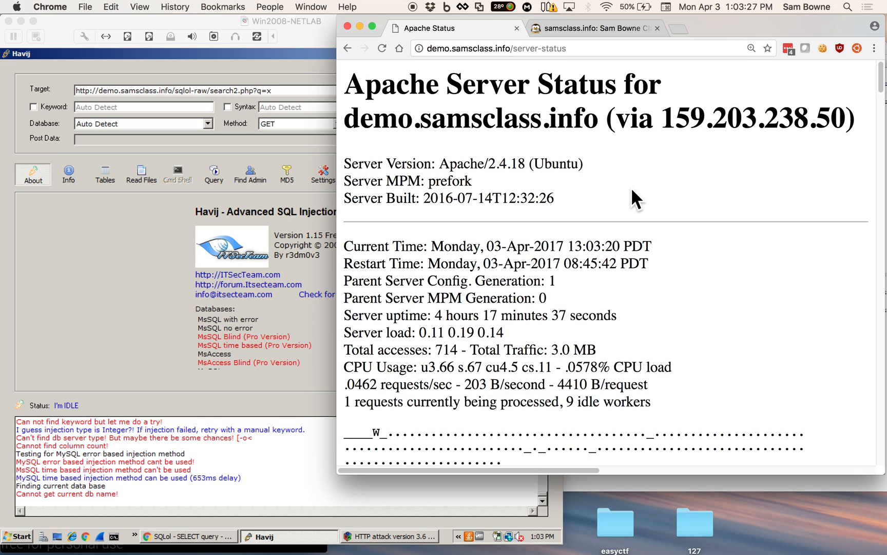
{"action": "mouse_move", "coordinate": [536, 346]}
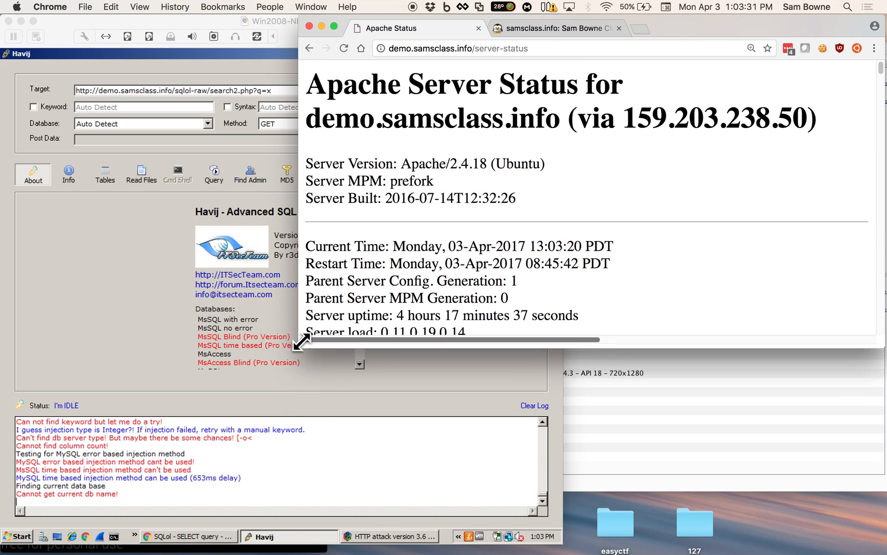
{"action": "scroll", "scroll_direction": "down", "scroll_amount": 3}
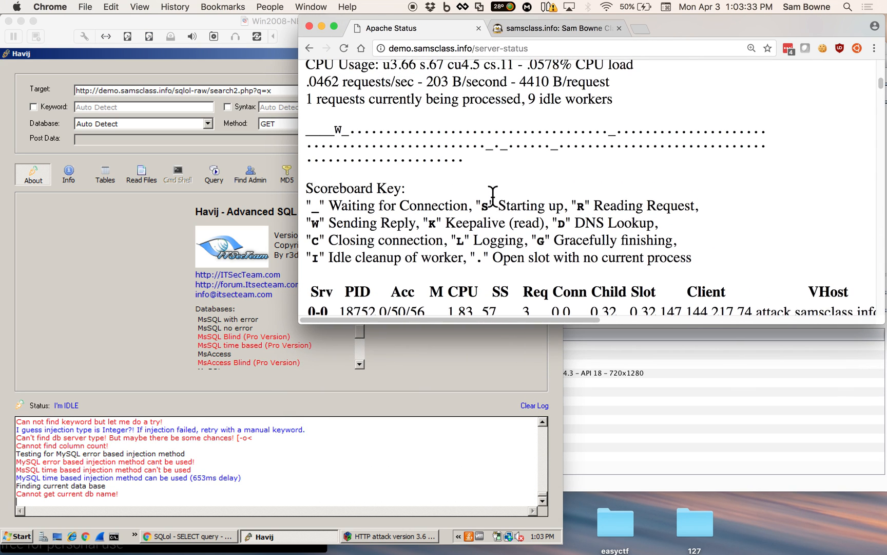
{"action": "left_click", "coordinate": [343, 48]}
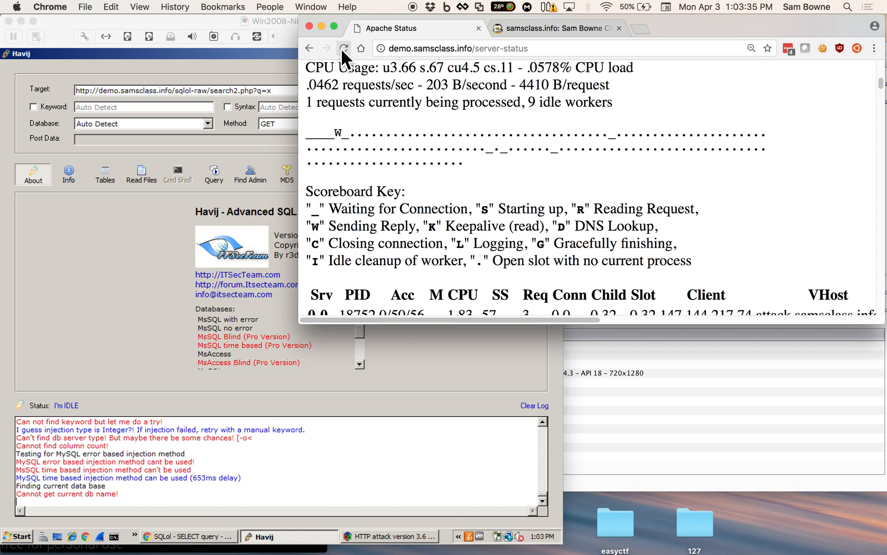
{"action": "left_click", "coordinate": [344, 48]}
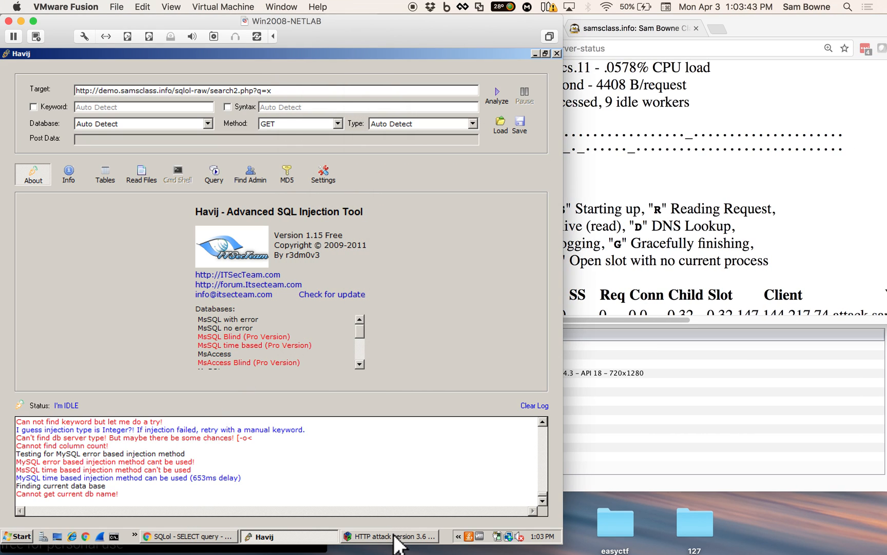
Step: Run the 400-connection slow-headers attack on search2.htm, then check server status
{"action": "left_click", "coordinate": [390, 536]}
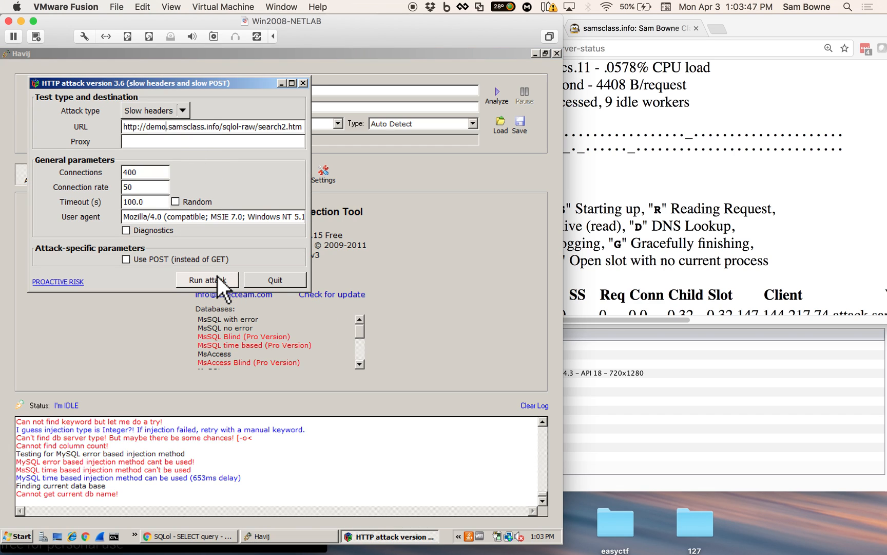
{"action": "left_click", "coordinate": [206, 279]}
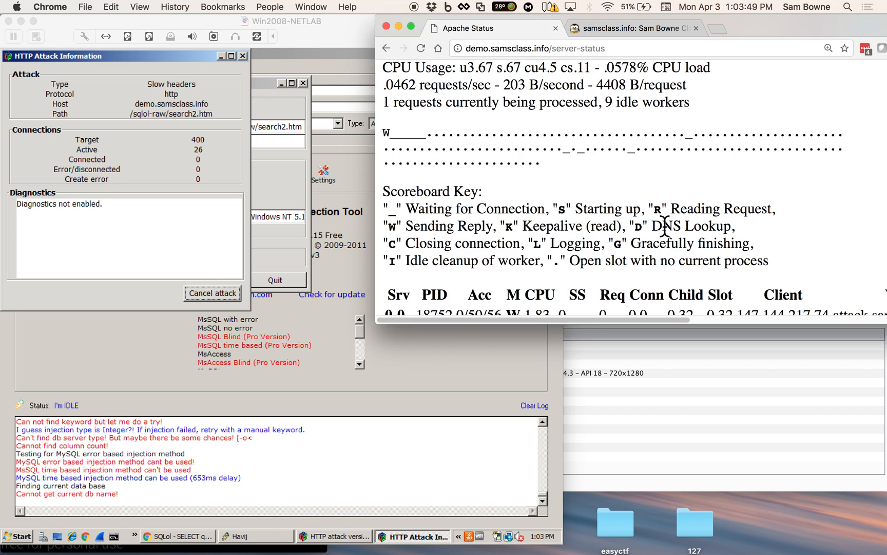
{"action": "left_click", "coordinate": [421, 48]}
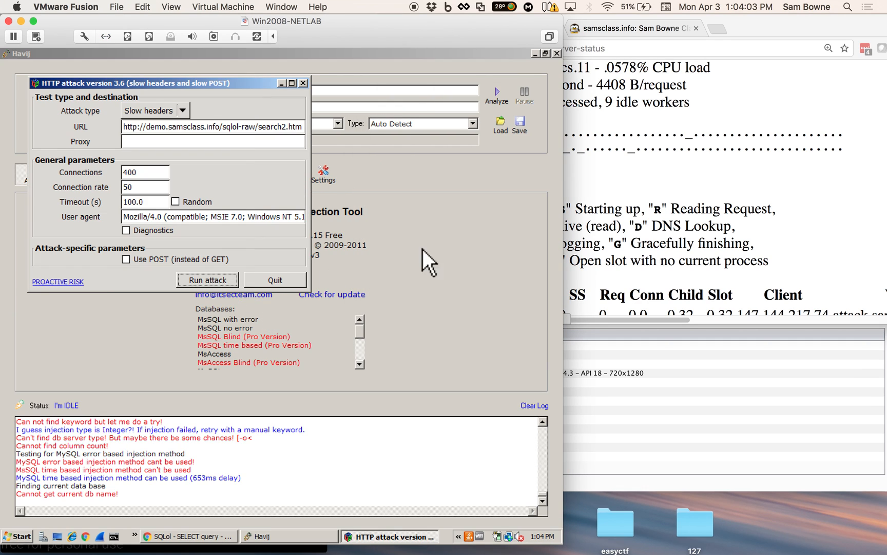
Step: Reload server-status under attack, stop the stalled load, and reload it again
{"action": "left_click", "coordinate": [422, 48]}
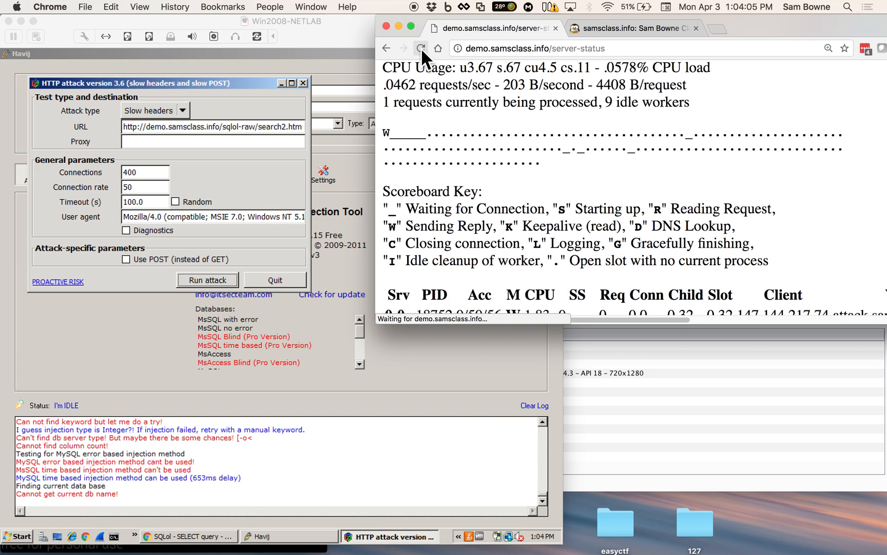
{"action": "left_click", "coordinate": [423, 48]}
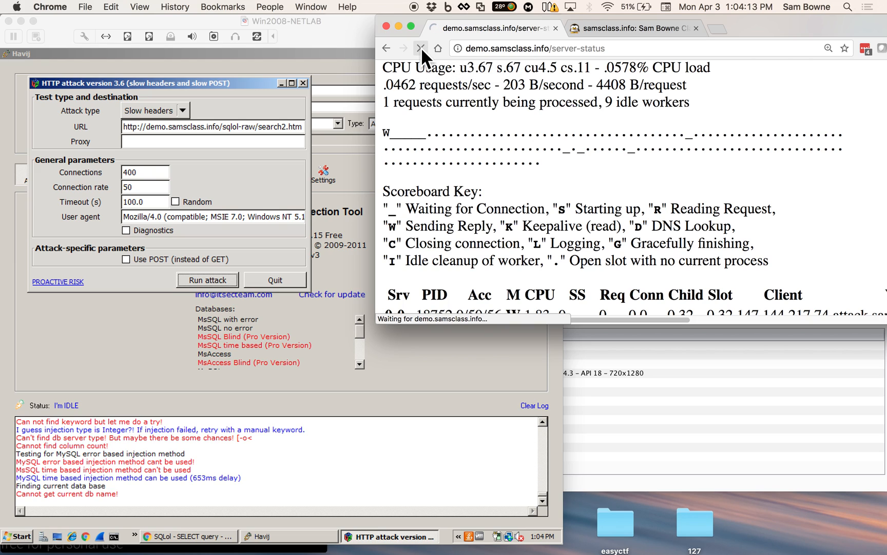
{"action": "left_click", "coordinate": [423, 48]}
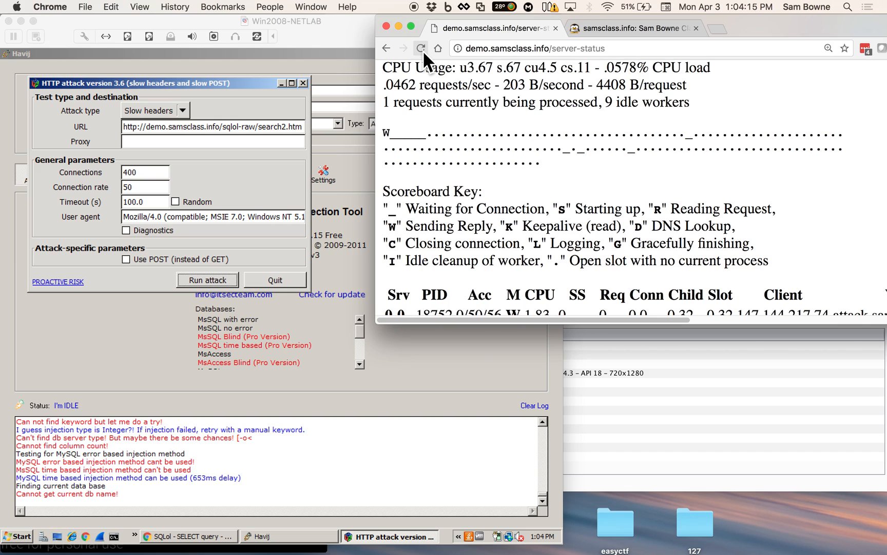
{"action": "left_click", "coordinate": [423, 48]}
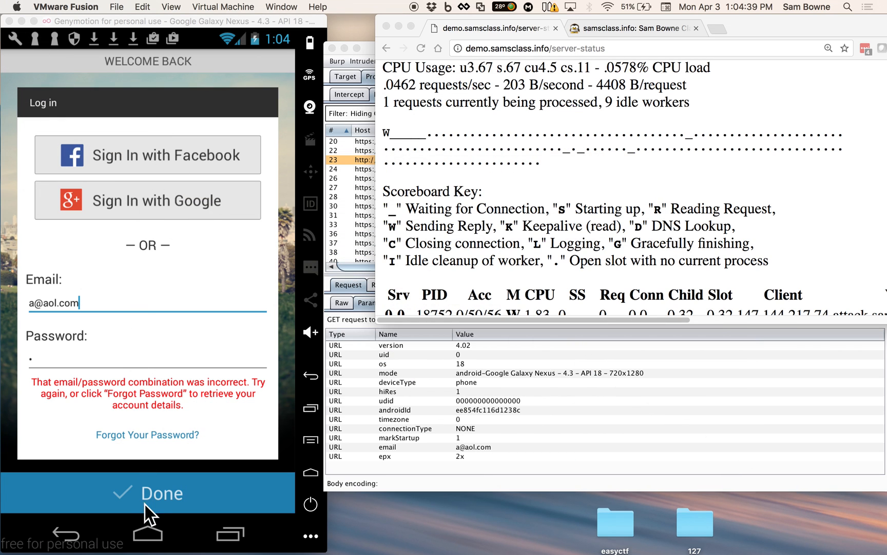
{"action": "left_click", "coordinate": [148, 534]}
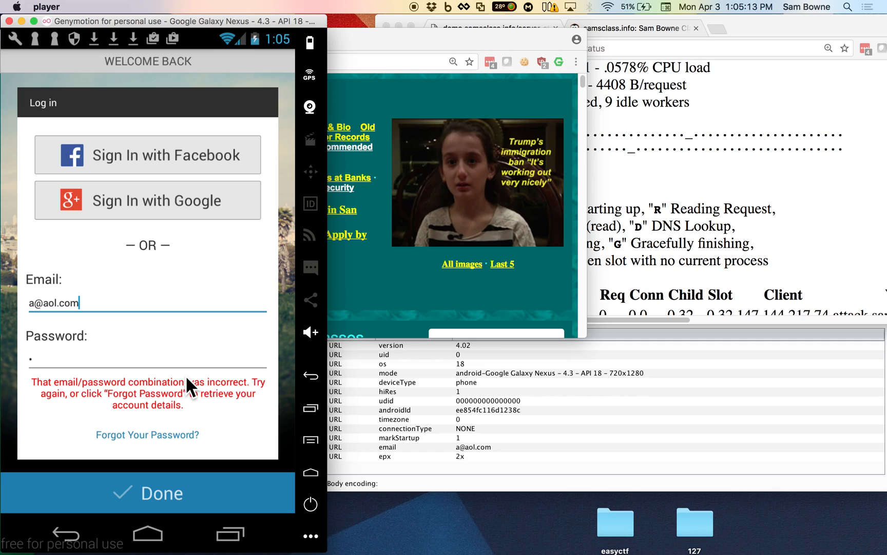
{"action": "left_click", "coordinate": [147, 358]}
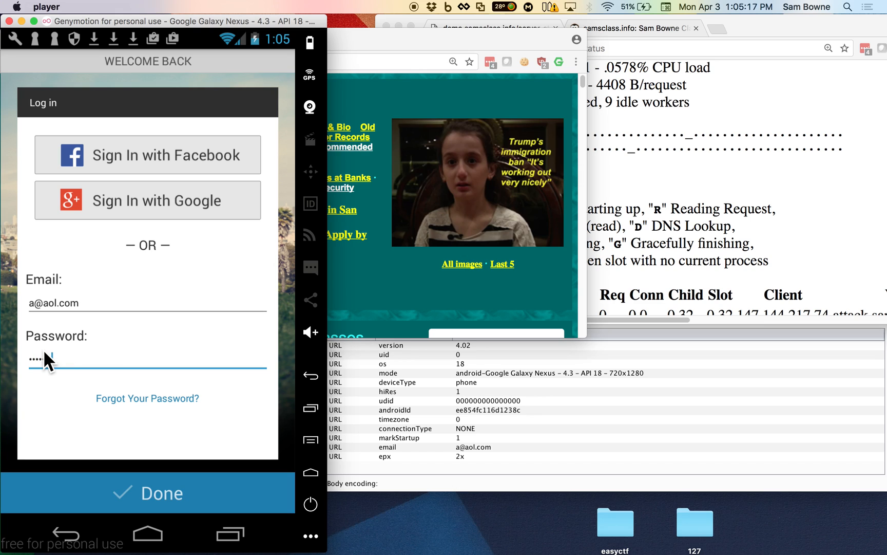
{"action": "left_click", "coordinate": [147, 492]}
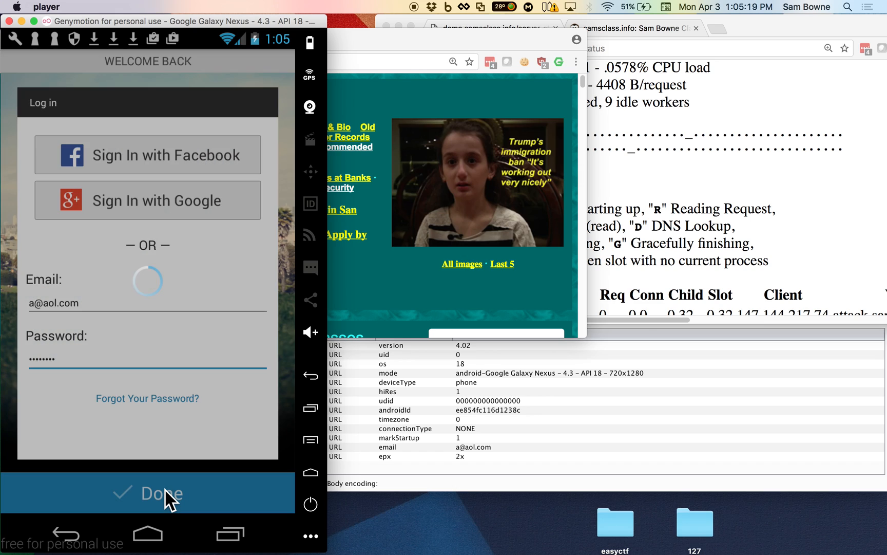
{"action": "left_click", "coordinate": [147, 492]}
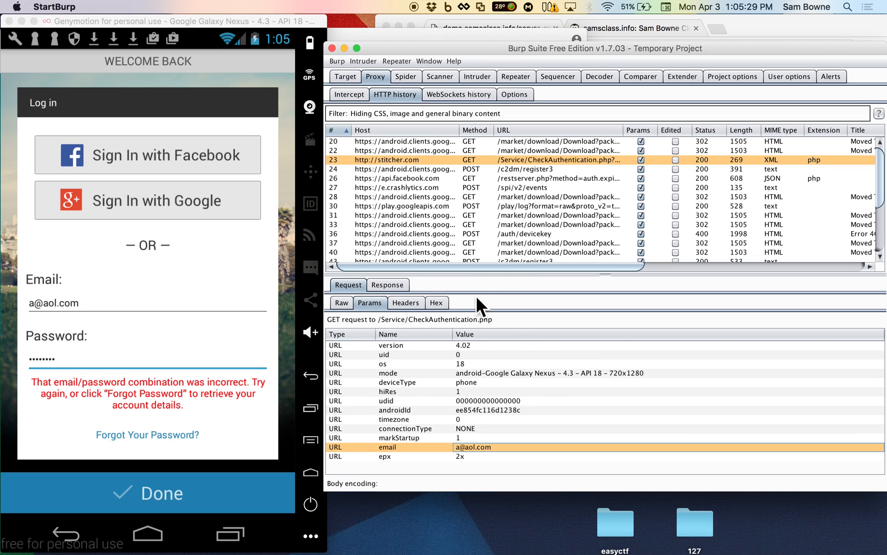
Step: Scroll Burp's HTTP history down to the newest stitcher.com CheckAuthentication request
{"action": "scroll", "scroll_direction": "down", "scroll_amount": 3}
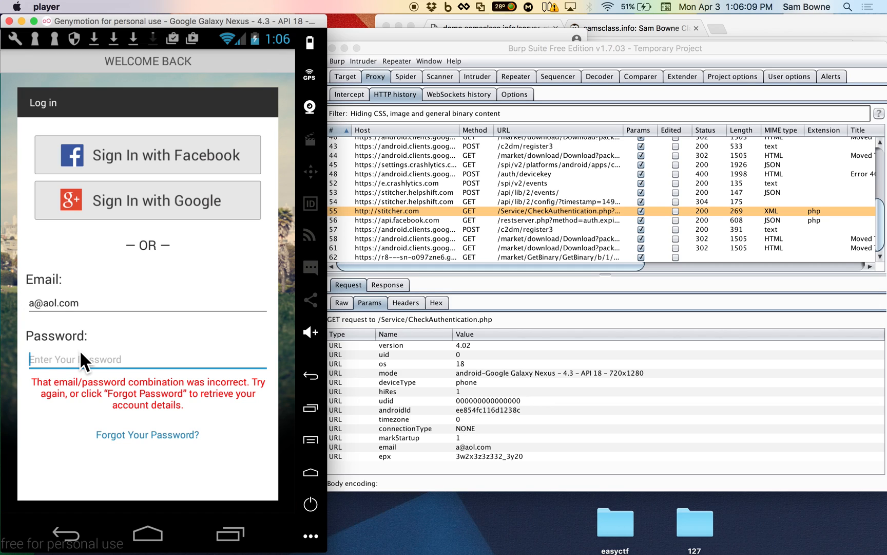
{"action": "type", "text": "a"}
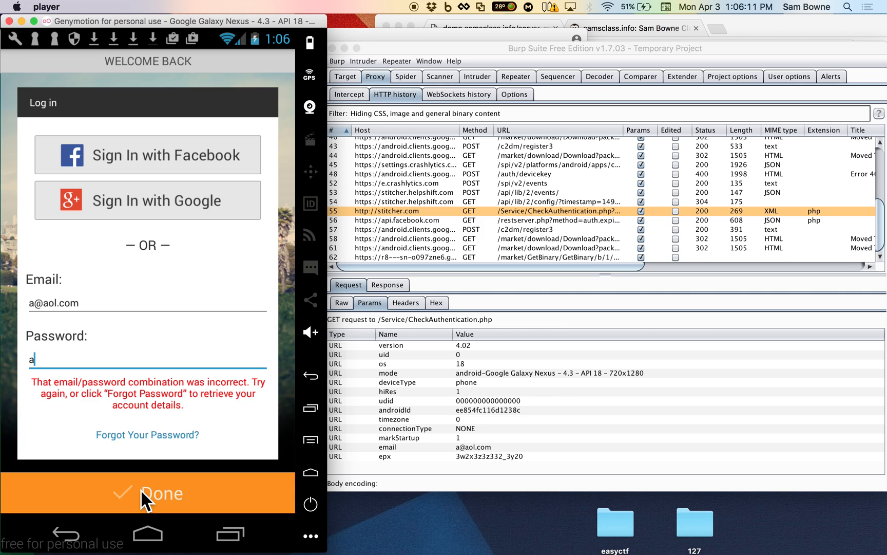
{"action": "left_click", "coordinate": [148, 492]}
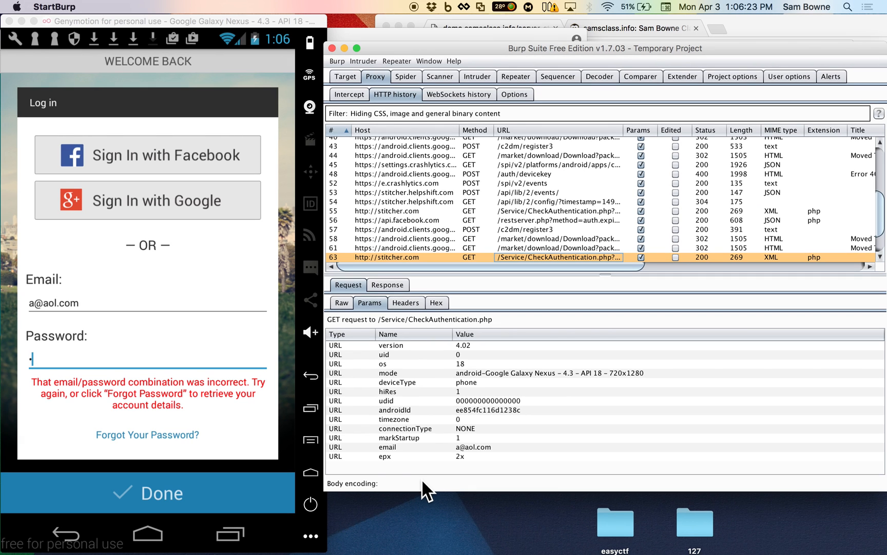
{"action": "type", "text": "b"}
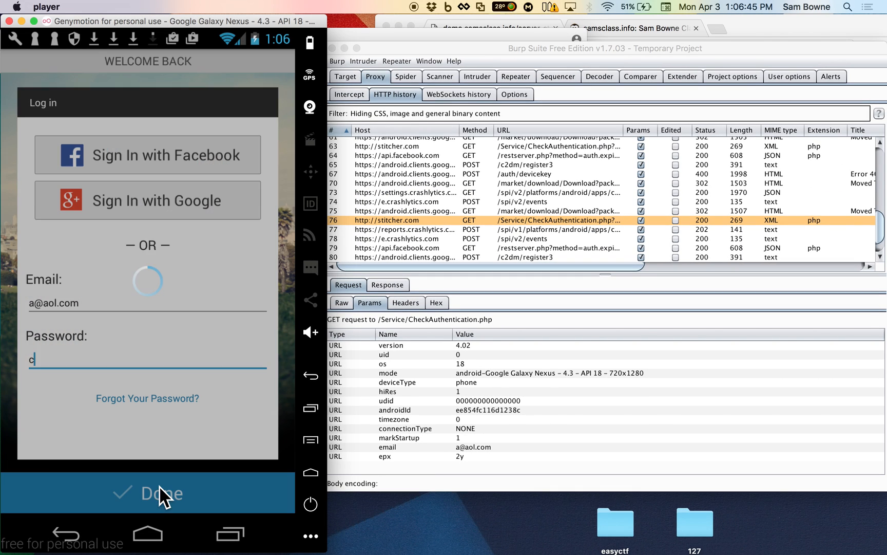
Step: Submit another one-letter password login, captured in Burp with epx value 2z
{"action": "left_click", "coordinate": [147, 492]}
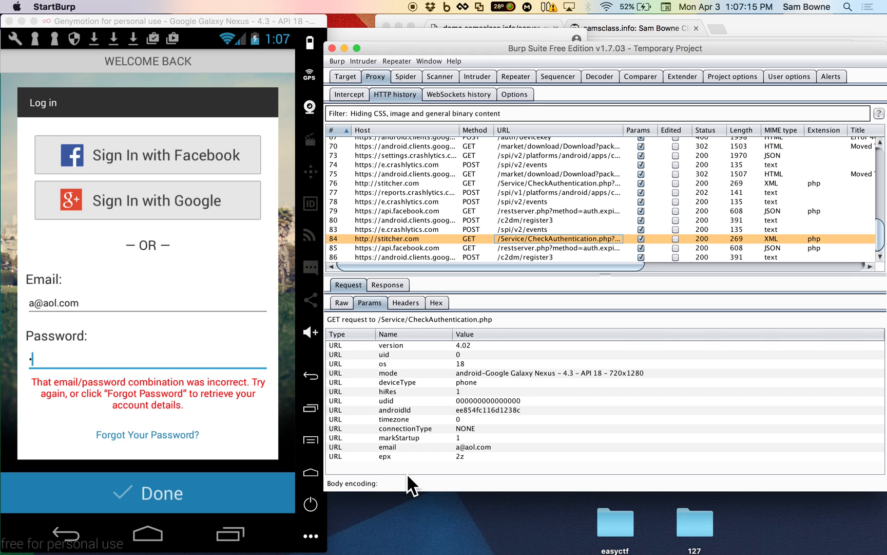
{"action": "mouse_move", "coordinate": [144, 378]}
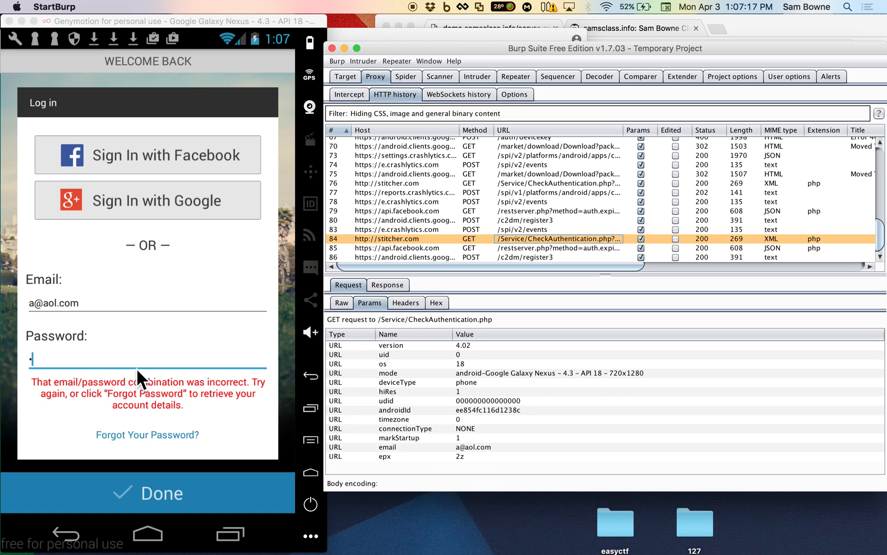
{"action": "mouse_move", "coordinate": [148, 534]}
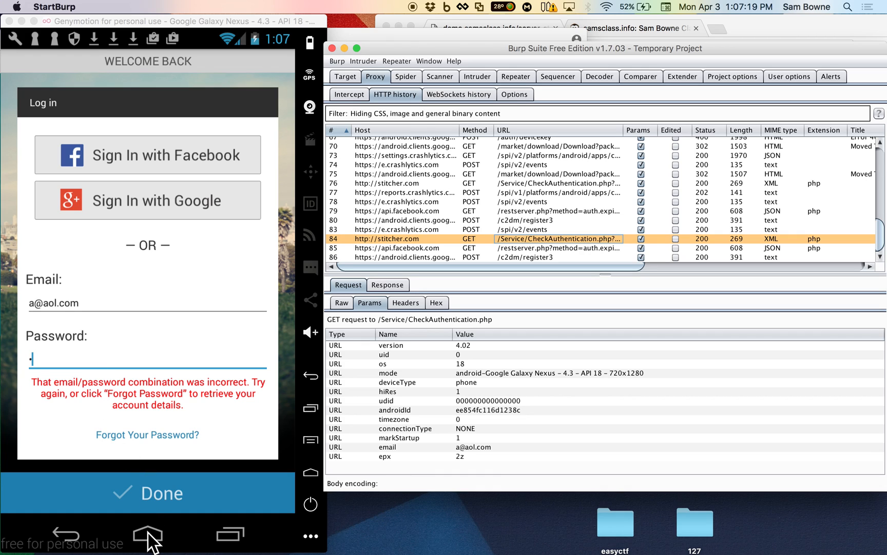